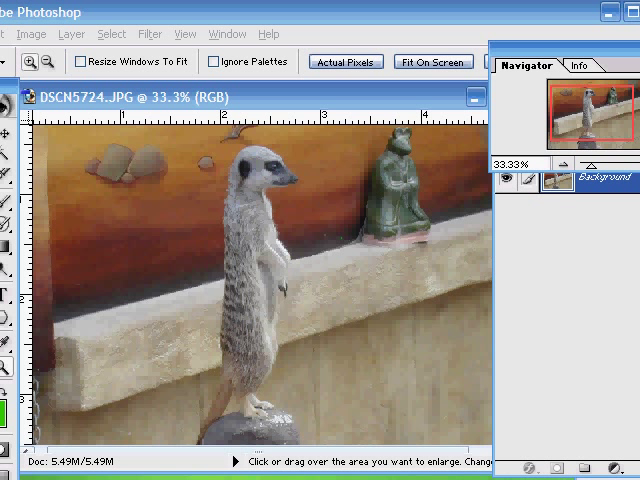
Duplicate the Background layer to create Background copy above the original.
left_click(516, 106)
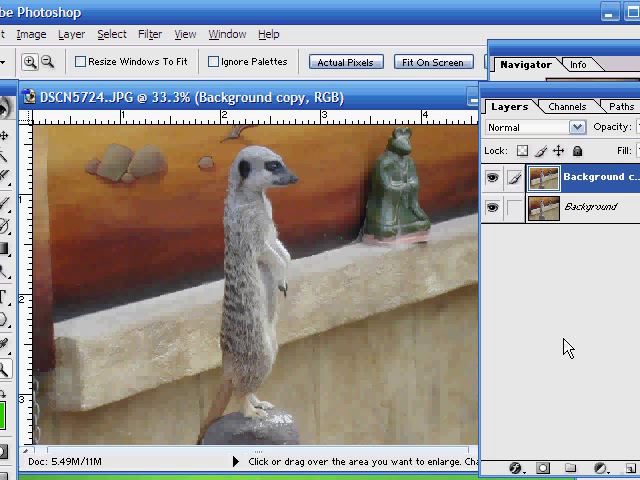
mouse_move(532, 300)
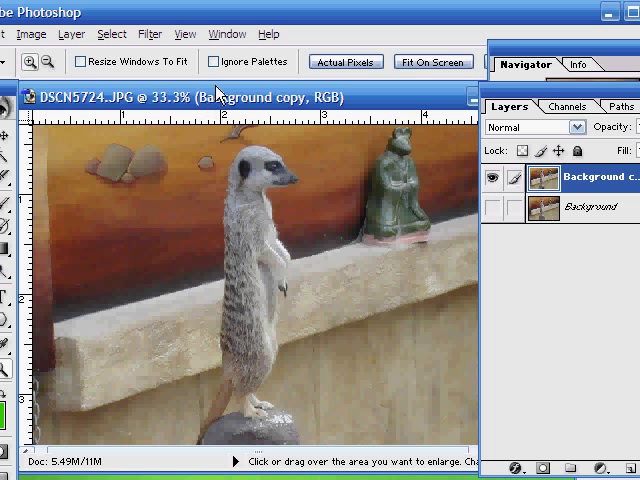
Run Filter > Extract, highlight the meerkat's edge and fill its interior as the area to keep.
left_click(150, 32)
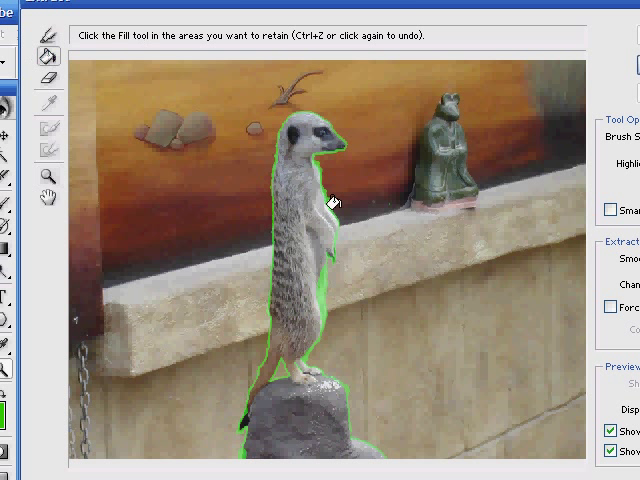
left_click(336, 202)
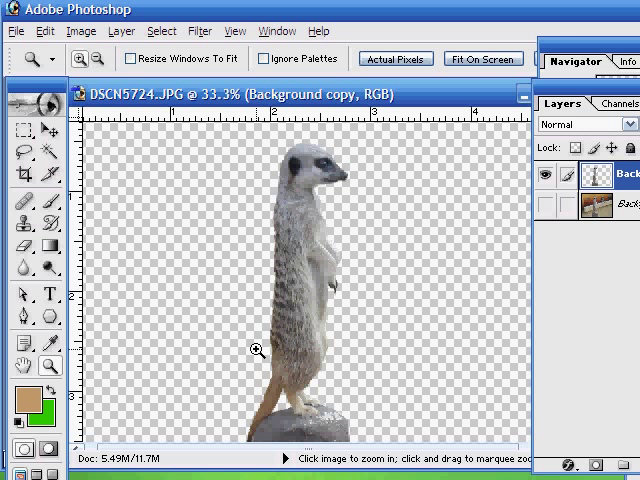
mouse_move(268, 340)
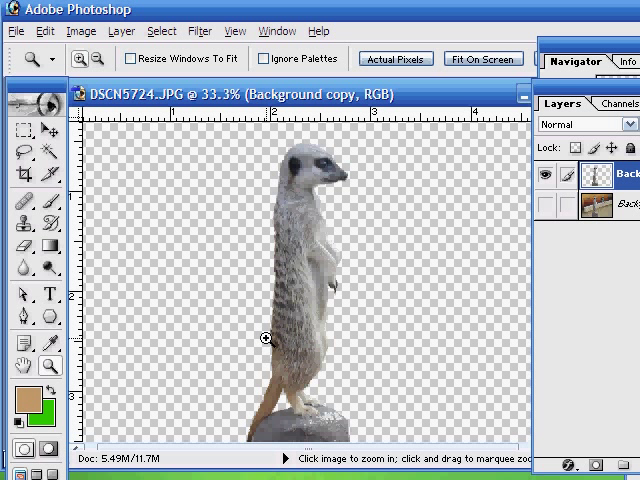
mouse_move(276, 330)
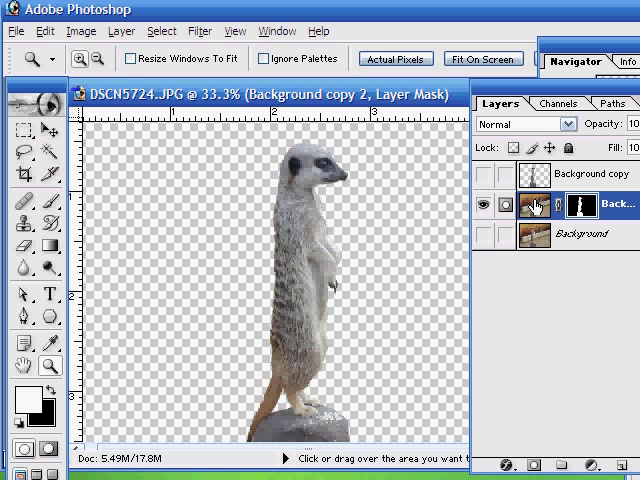
mouse_move(552, 308)
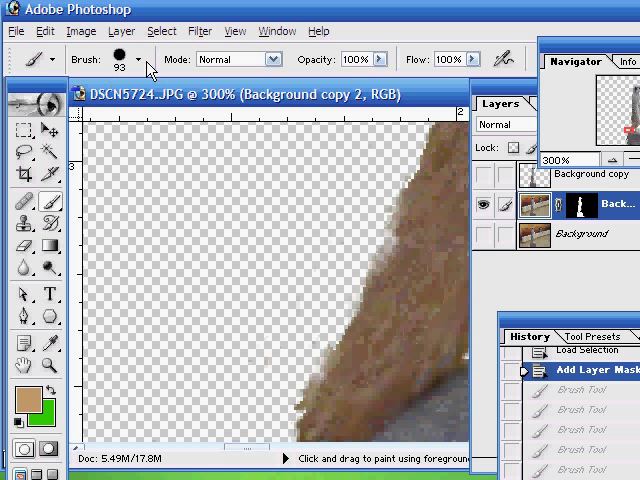
Choose a 5 px hard brush from the Brush preset picker for edge touch-ups.
left_click(140, 60)
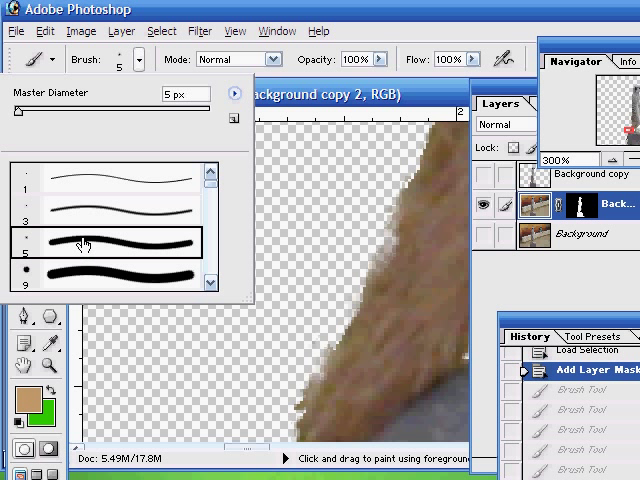
mouse_move(272, 244)
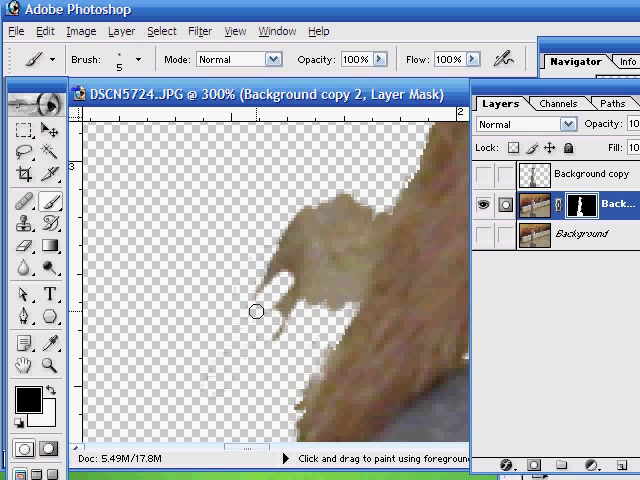
Paint black on the layer mask to hide the stray background patch beside the meerkat.
left_click_drag(256, 312, 360, 212)
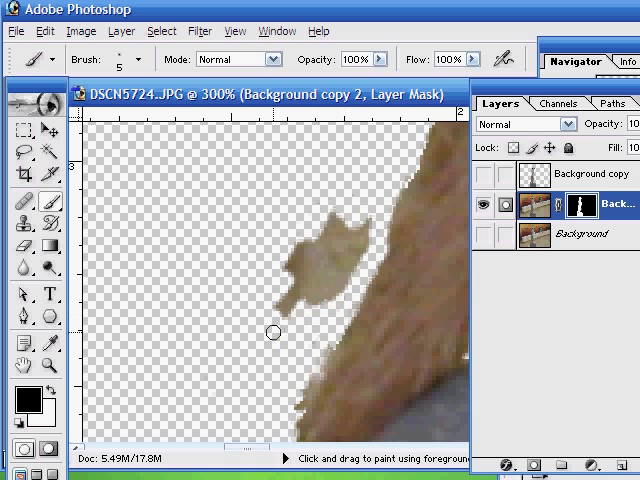
left_click_drag(272, 332, 312, 264)
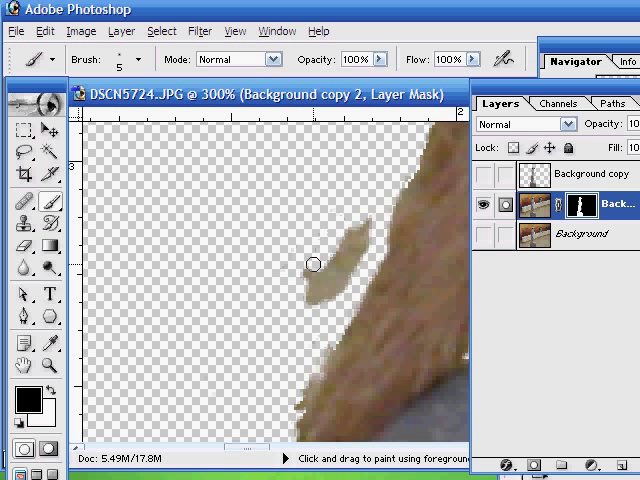
left_click_drag(312, 264, 308, 300)
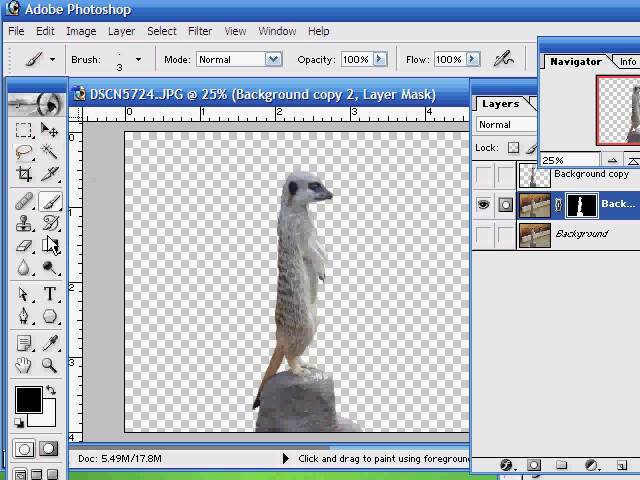
mouse_move(588, 466)
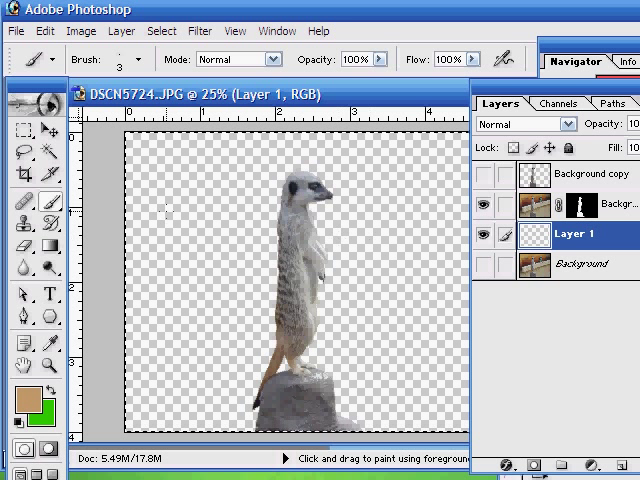
Begin a fill for the new Layer 1 added beneath the masked meerkat layer.
left_click(160, 32)
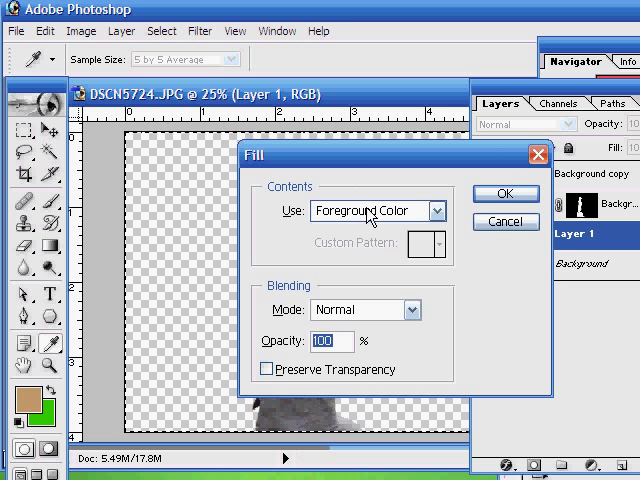
Fill Layer 1 with the Background Color to make a solid green backdrop.
left_click(412, 210)
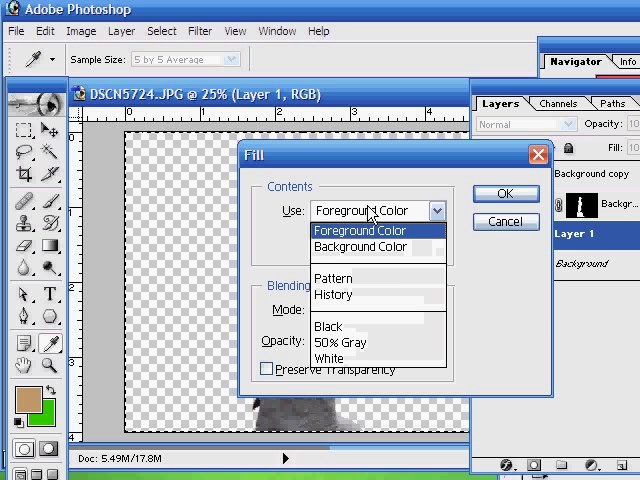
left_click(378, 232)
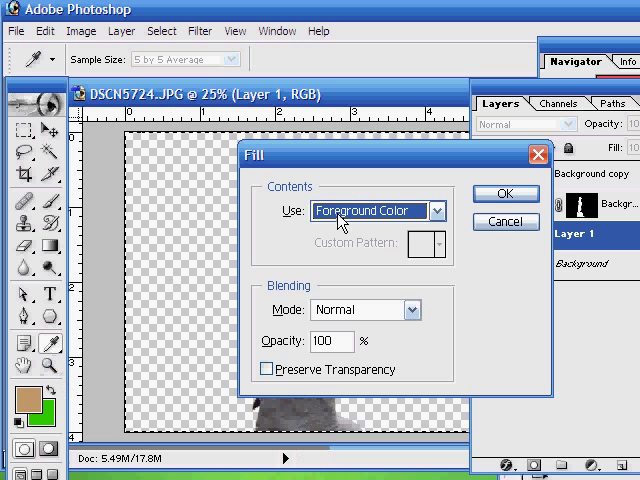
left_click(378, 210)
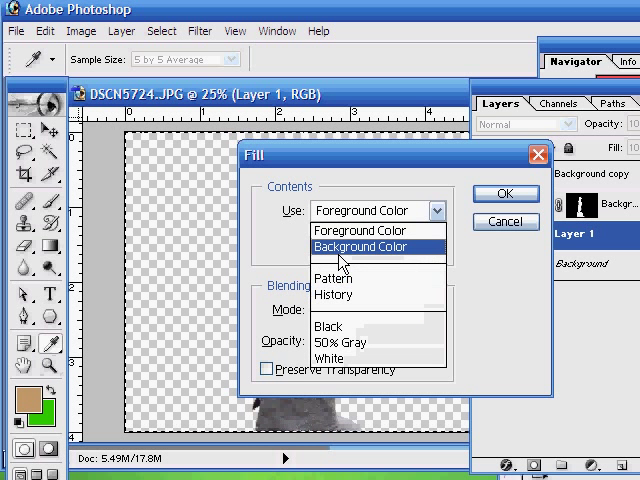
left_click(360, 246)
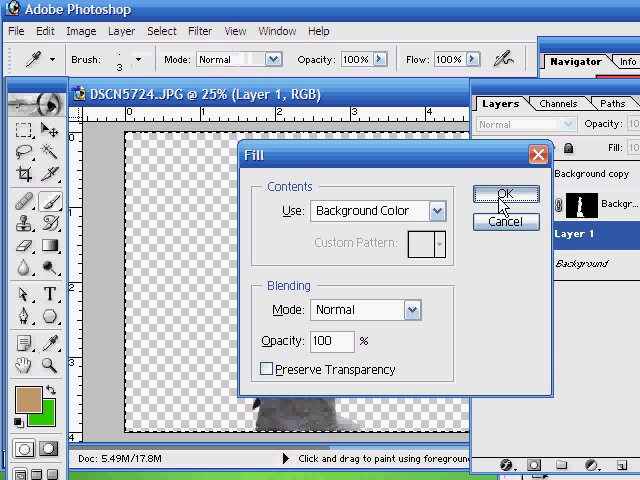
left_click(504, 194)
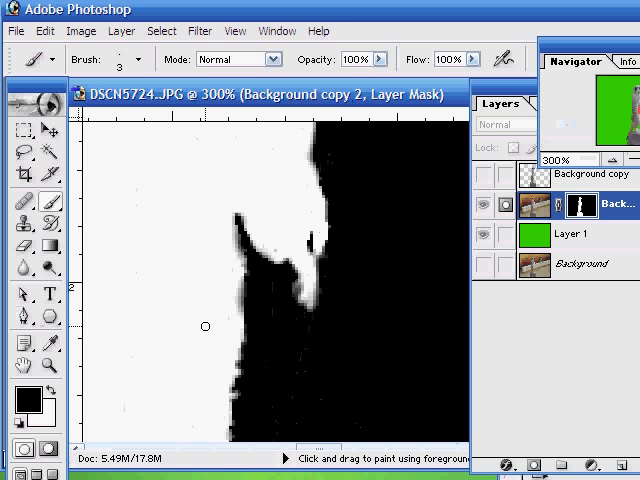
View Background copy 2's mask alone and bring another stretch of its edge into view.
left_click_drag(204, 326, 240, 292)
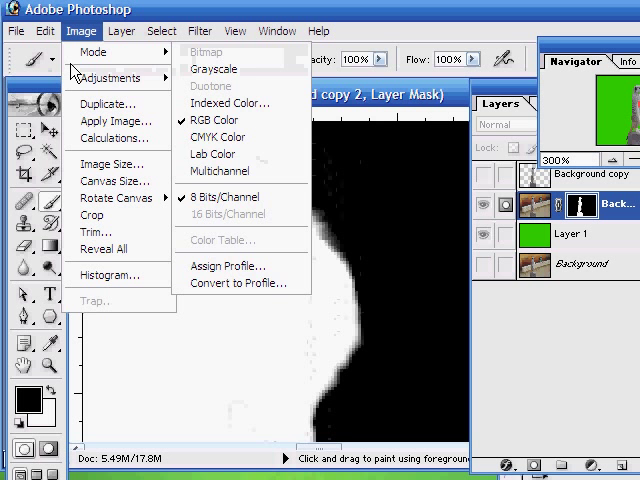
mouse_move(116, 76)
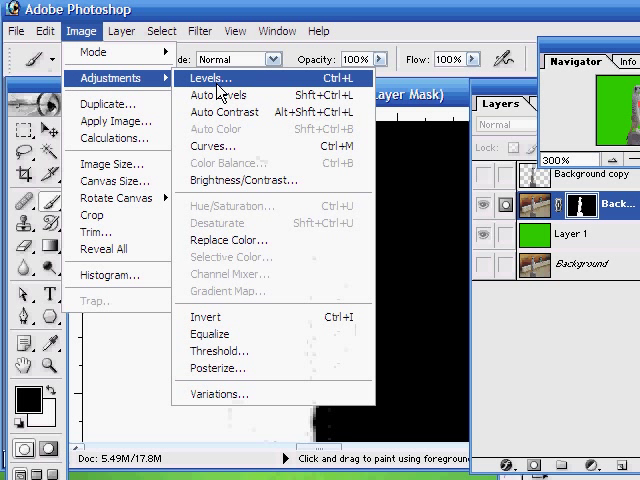
left_click(208, 78)
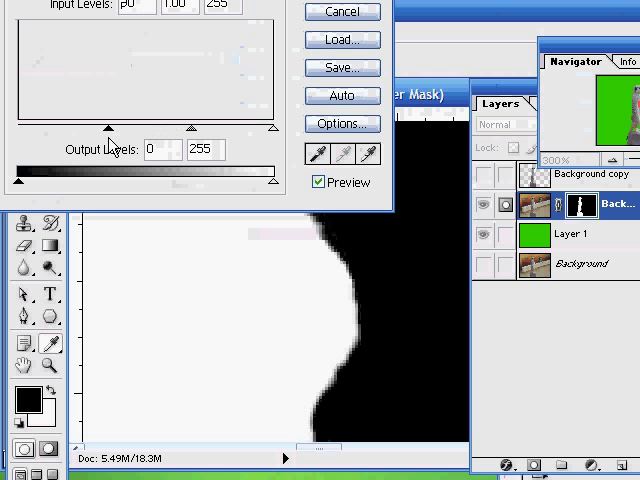
left_click_drag(270, 128, 250, 128)
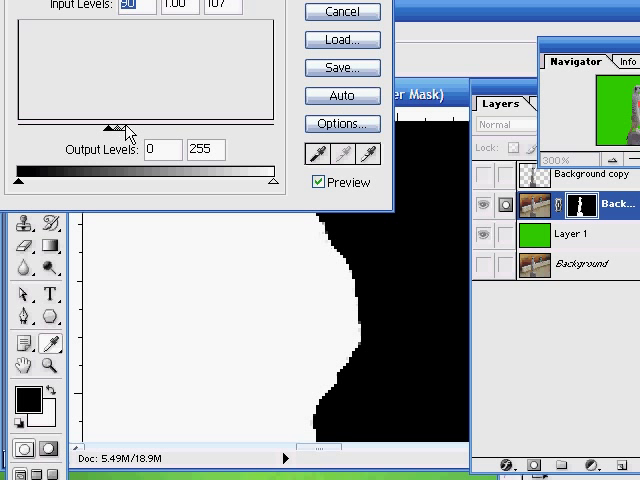
left_click_drag(130, 128, 210, 128)
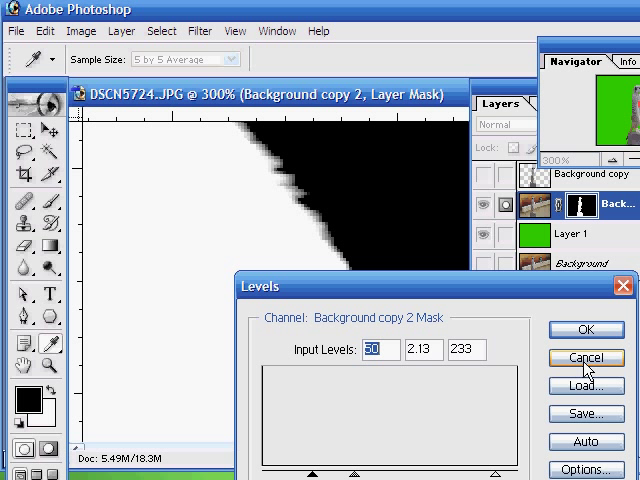
left_click(586, 358)
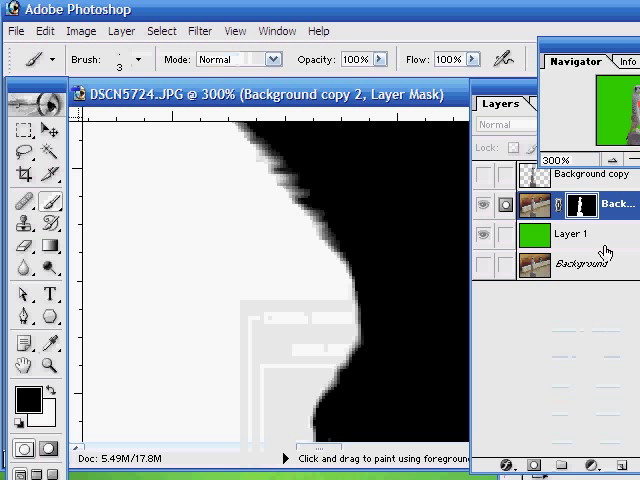
Target the layer mask and apply Levels input values 87 / 2.14 / 221 to tighten its edge.
left_click(536, 204)
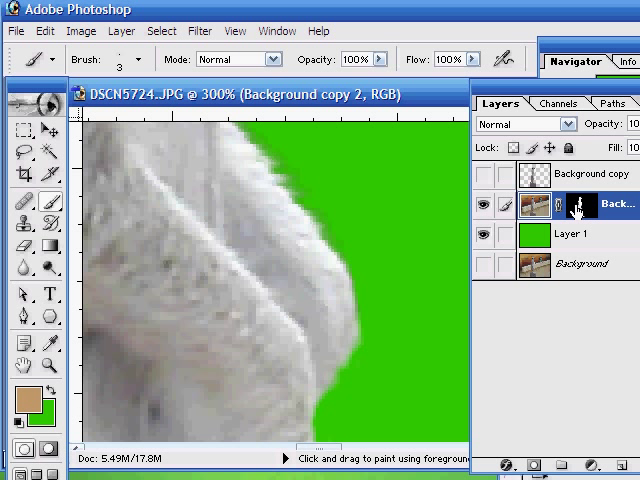
left_click(568, 204)
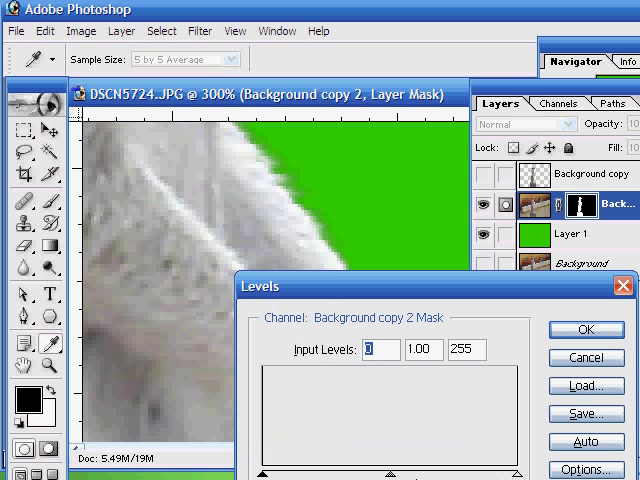
left_click_drag(264, 472, 330, 472)
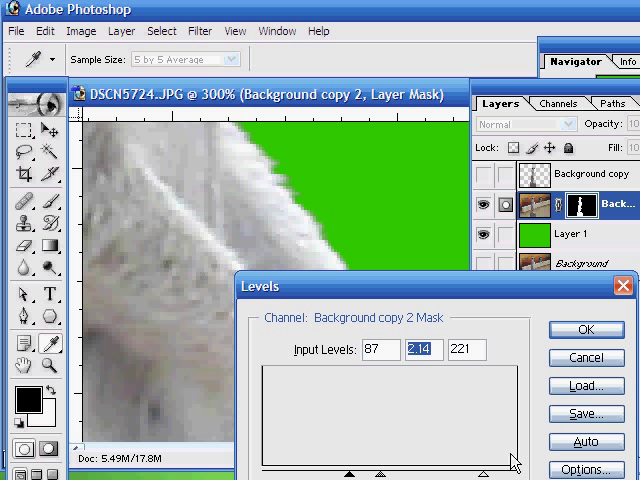
left_click(586, 330)
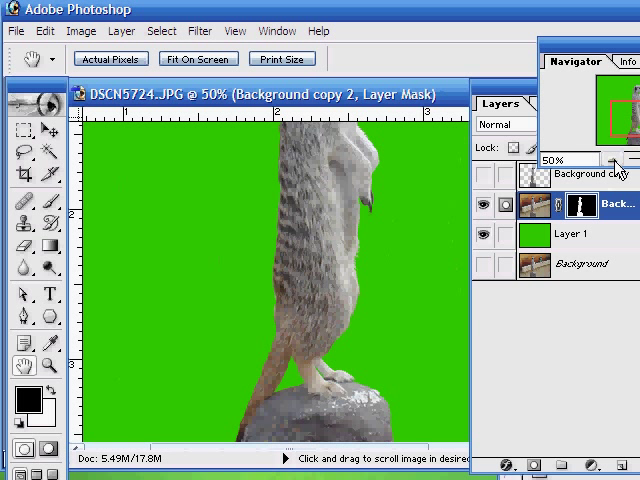
mouse_move(616, 170)
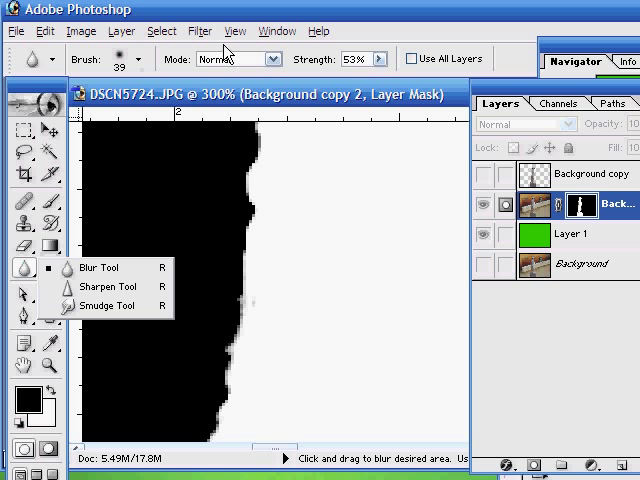
mouse_move(378, 60)
type("74")
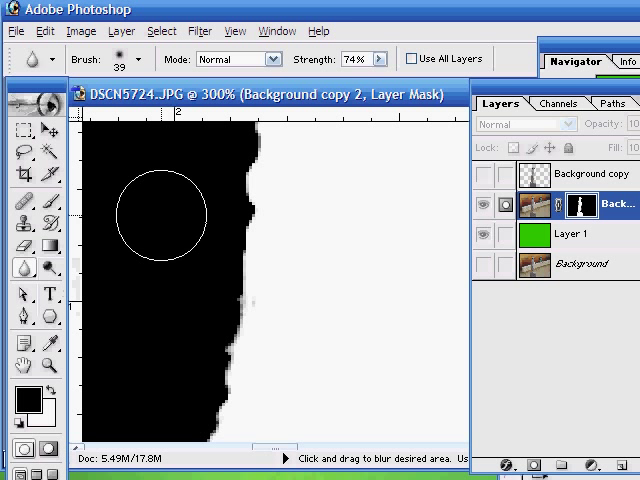
mouse_move(240, 184)
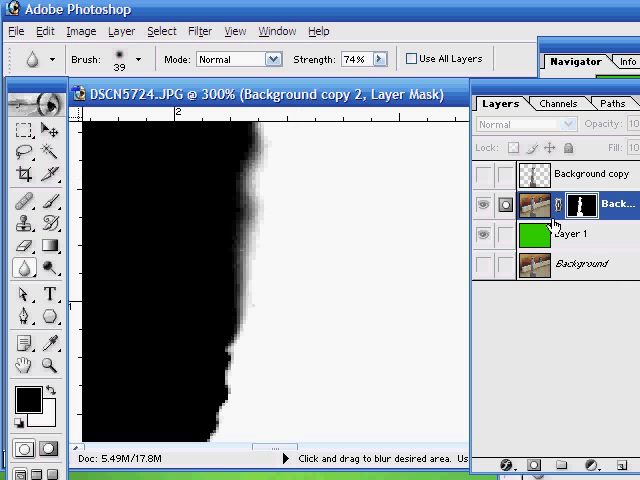
Blur along the mask edge with the Blur Tool at about 74% strength.
left_click(534, 204)
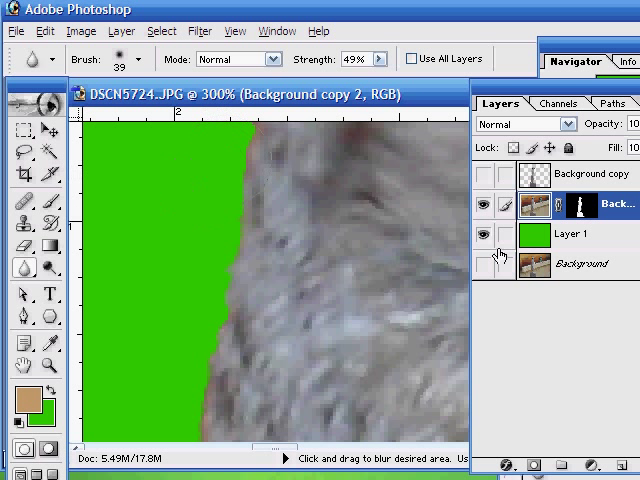
Return Background copy 2 to the composite view showing the soft-edged meerkat over green.
left_click(576, 204)
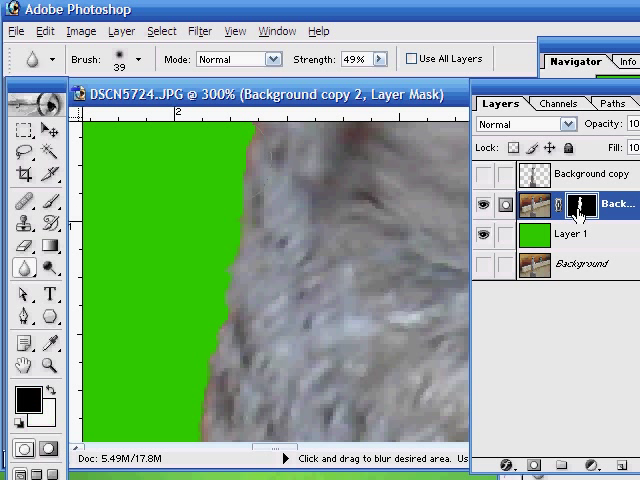